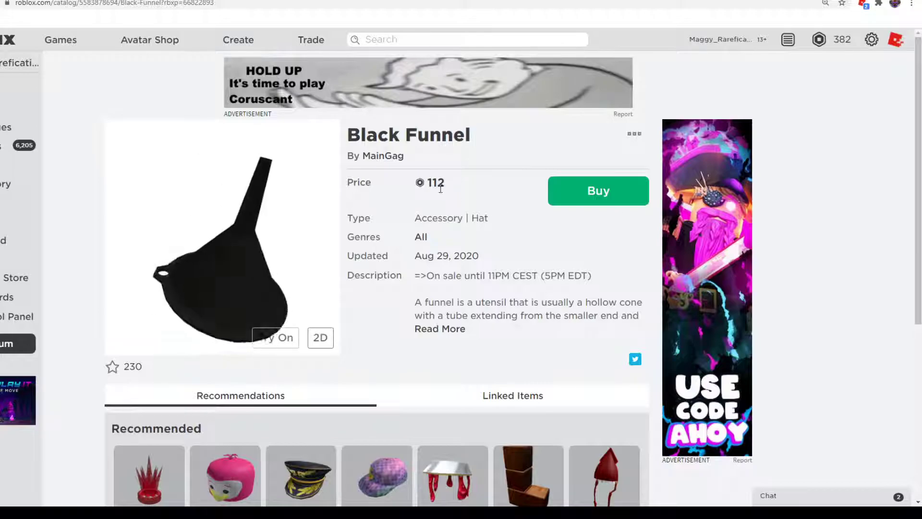
- Expand the Black Funnel hat's description via 'Read More' on its 112 Robux catalog page
double_click(429, 183)
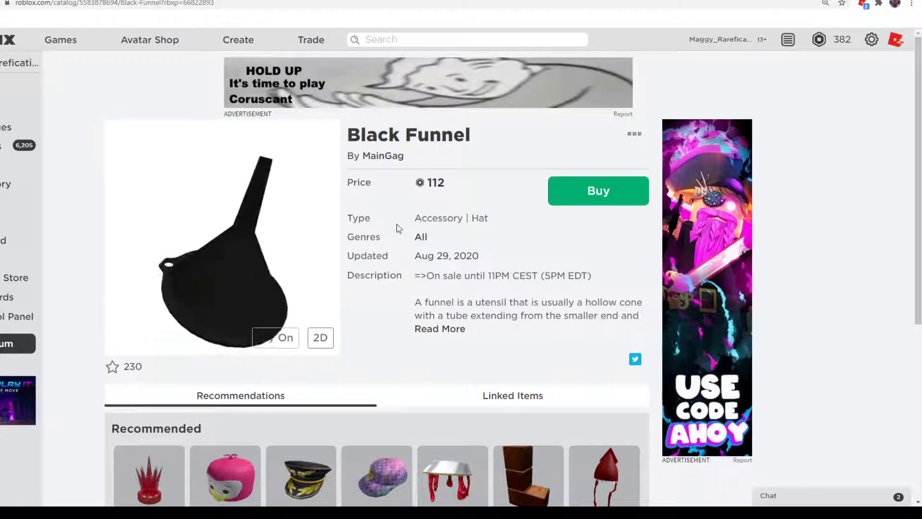
click(440, 329)
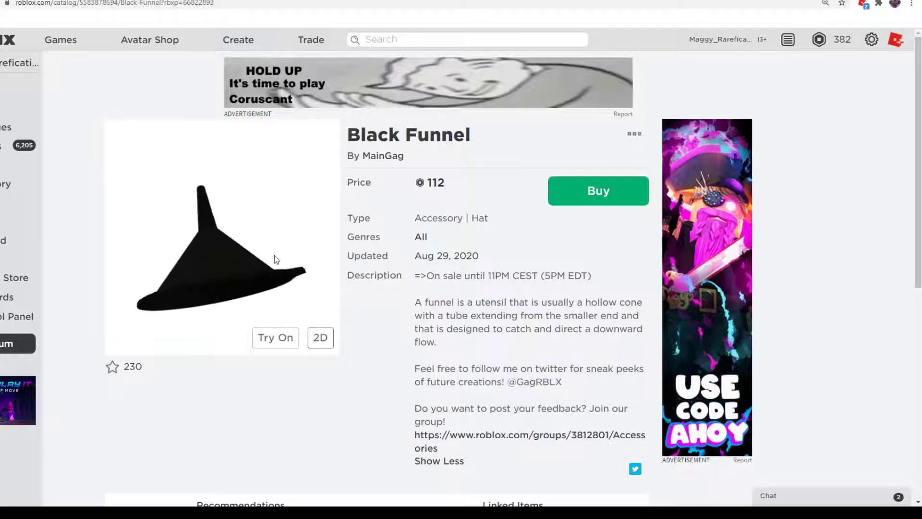